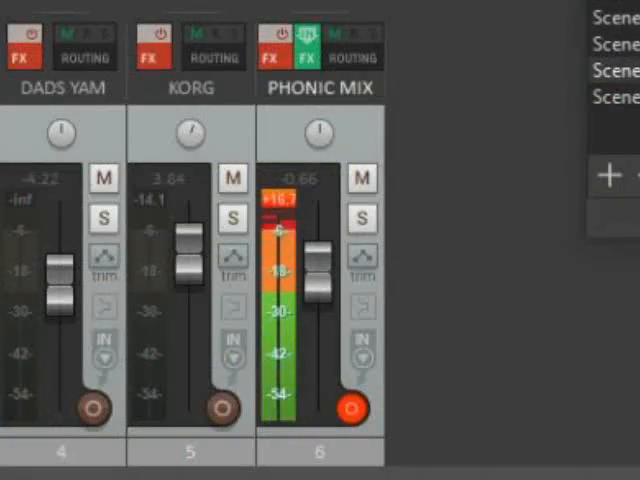
{"action": "mouse_move", "coordinate": [300, 230]}
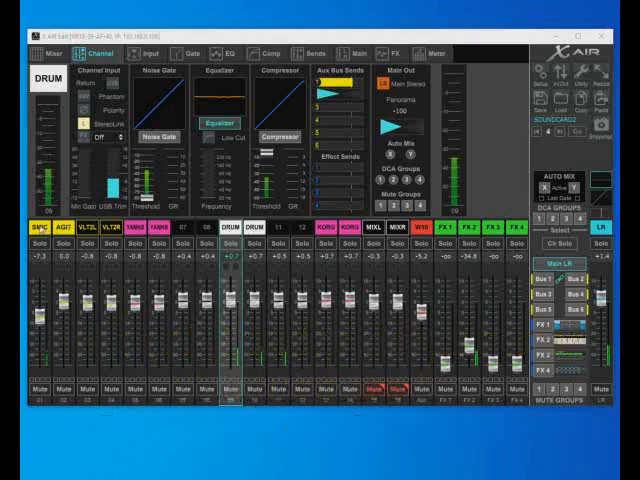
Select the SMIC strip (channel 01) in X AIR Edit to show its input settings.
{"action": "left_click", "coordinate": [41, 231]}
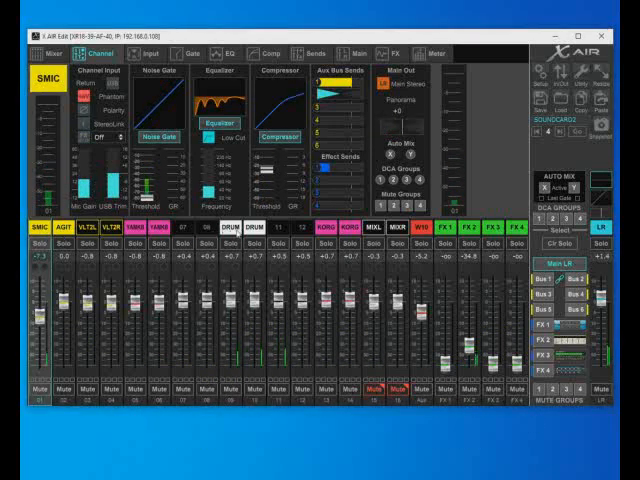
{"action": "left_click", "coordinate": [234, 227]}
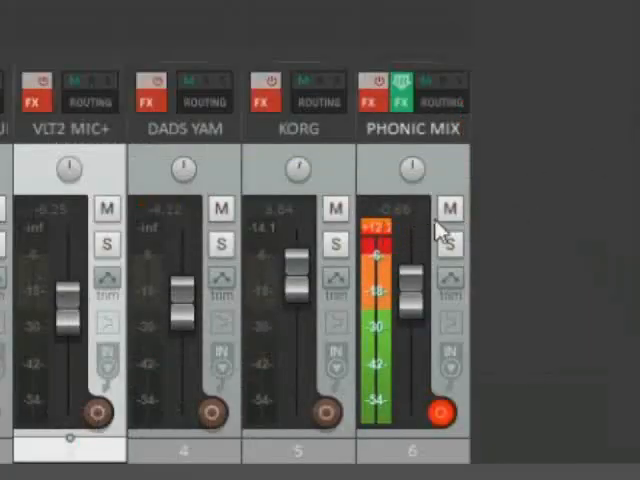
{"action": "mouse_move", "coordinate": [548, 237]}
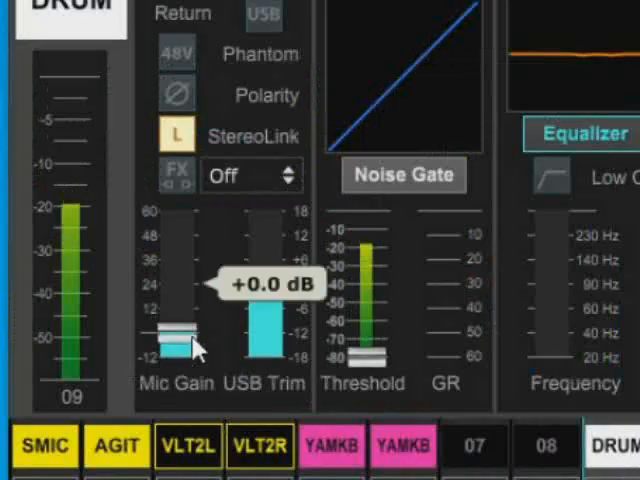
Drag the DRUM channel's Mic Gain to 0 dB so its faders read +10.0.
{"action": "left_click_drag", "start_coordinate": [175, 335], "coordinate": [175, 365]}
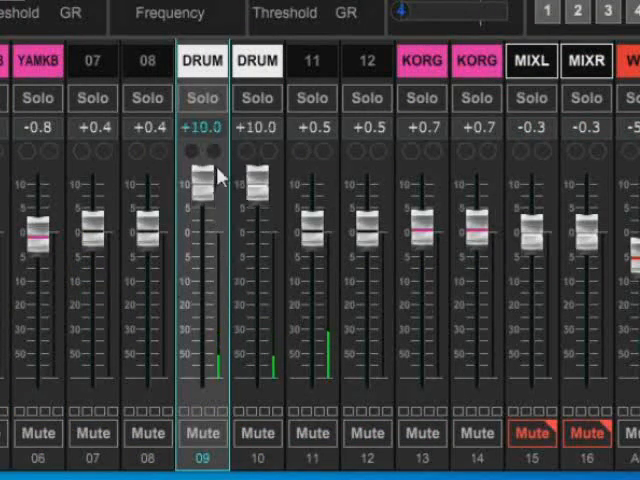
{"action": "mouse_move", "coordinate": [213, 185]}
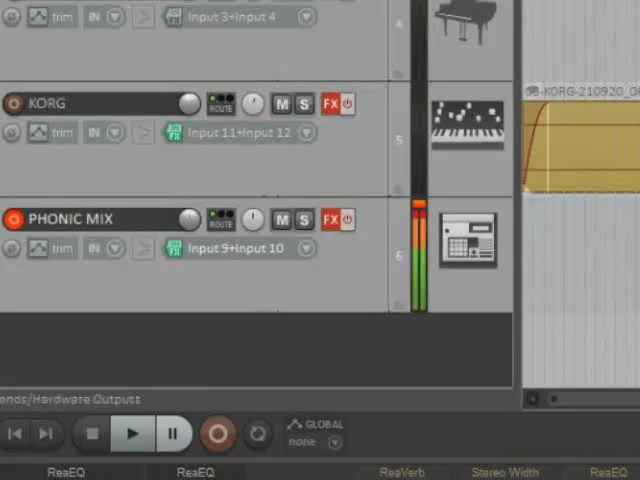
{"action": "mouse_move", "coordinate": [175, 249]}
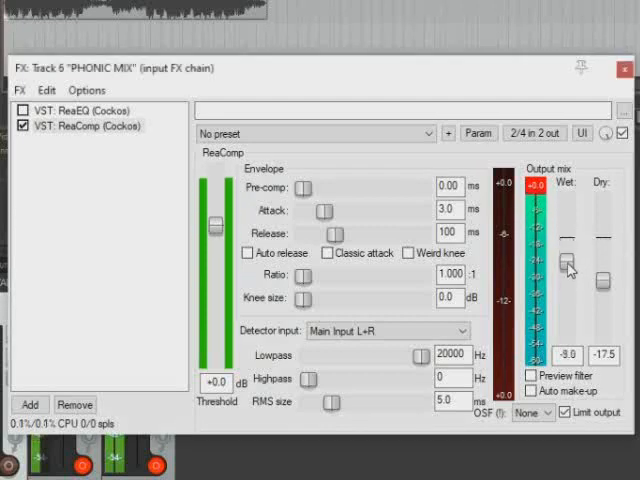
Pull ReaComp's Wet output slider down past -30 dB to -inf.
{"action": "left_click_drag", "start_coordinate": [567, 262], "coordinate": [567, 312]}
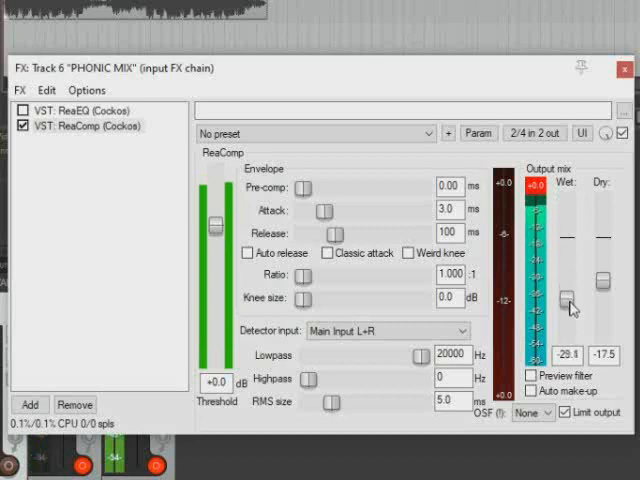
{"action": "left_click_drag", "start_coordinate": [570, 305], "coordinate": [568, 360]}
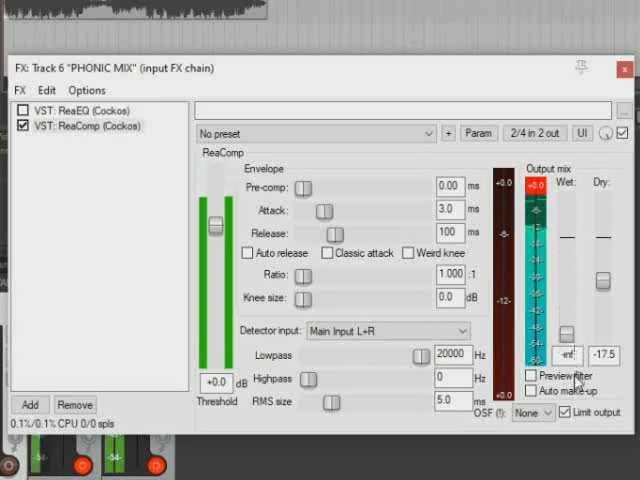